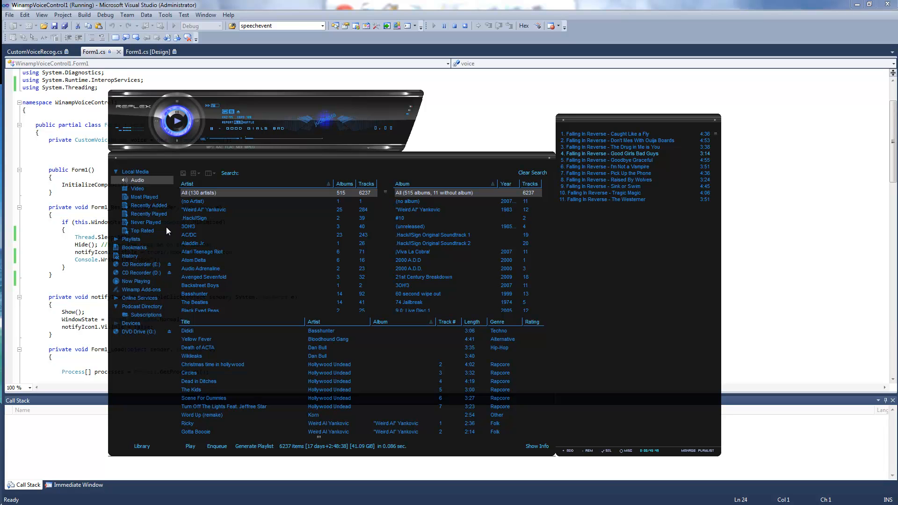
{"action": "mouse_move", "coordinate": [389, 496]}
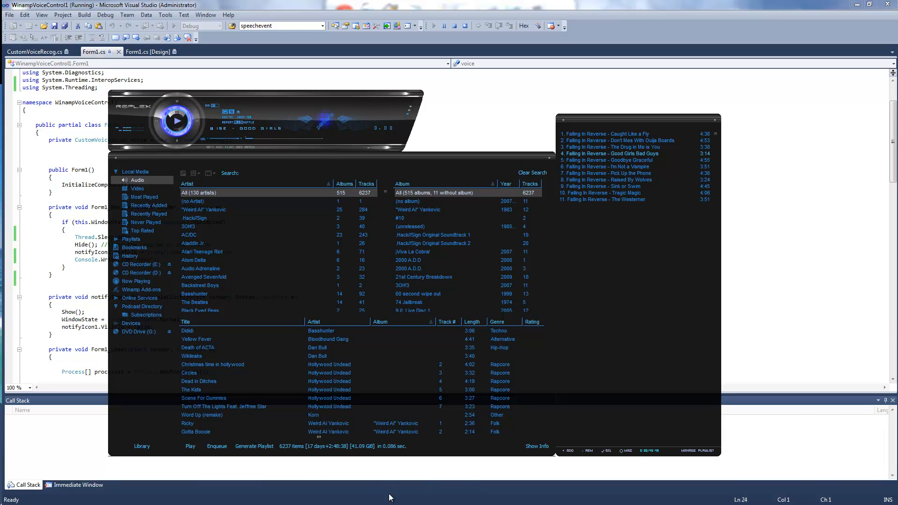
Bring up the Winamp Voice Controller window, then return to the CustomVoiceRecog.cs source.
{"action": "left_click", "coordinate": [830, 496]}
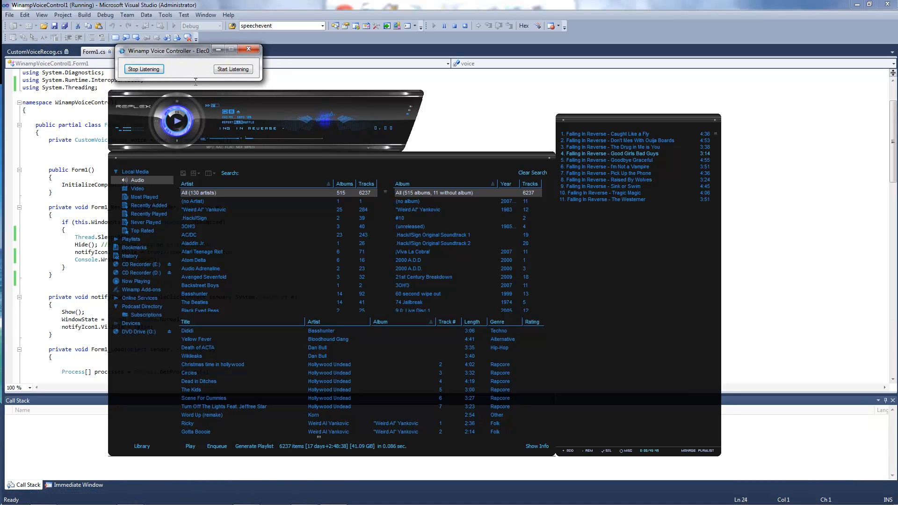
{"action": "left_click", "coordinate": [247, 50]}
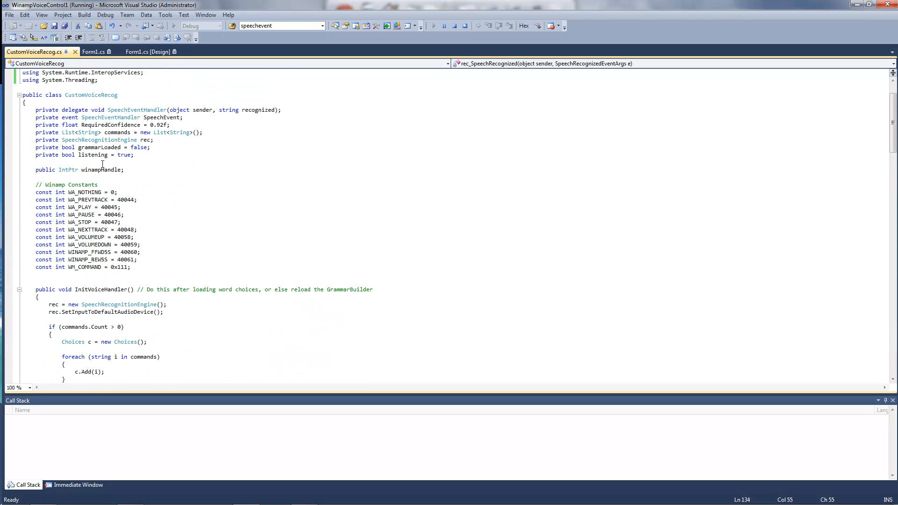
{"action": "scroll", "scroll_direction": "down", "scroll_amount": 3}
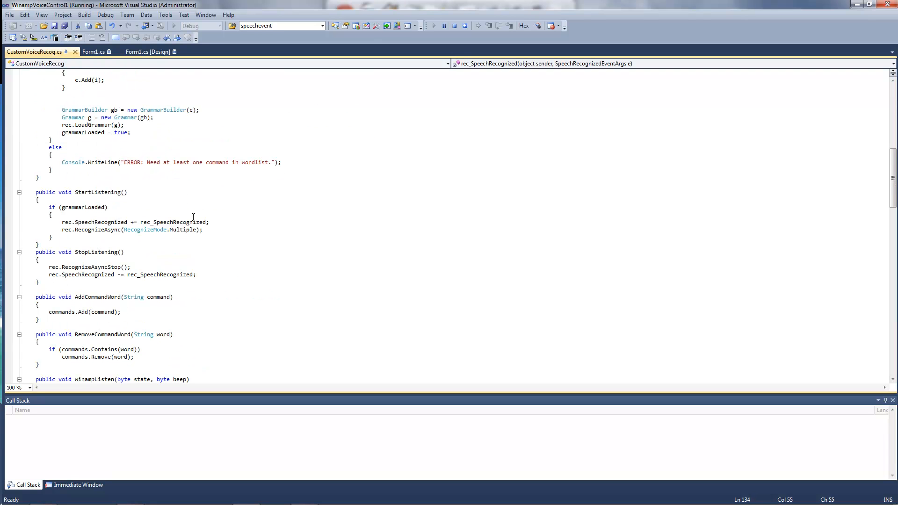
{"action": "scroll", "scroll_direction": "down", "scroll_amount": 3}
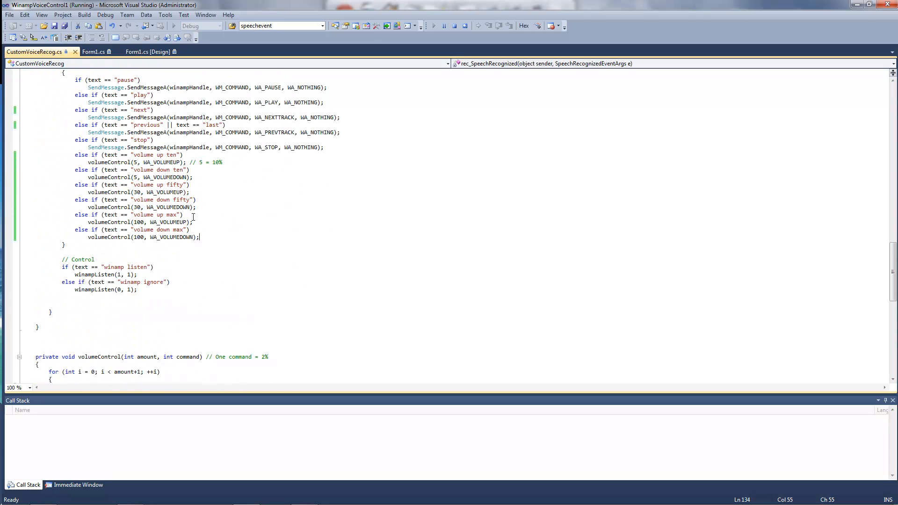
{"action": "left_click", "coordinate": [94, 52]}
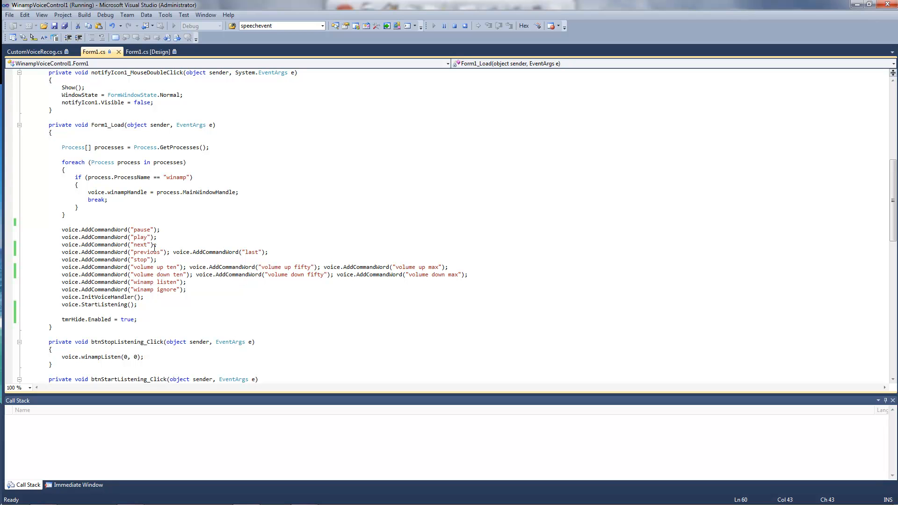
{"action": "left_click", "coordinate": [35, 52]}
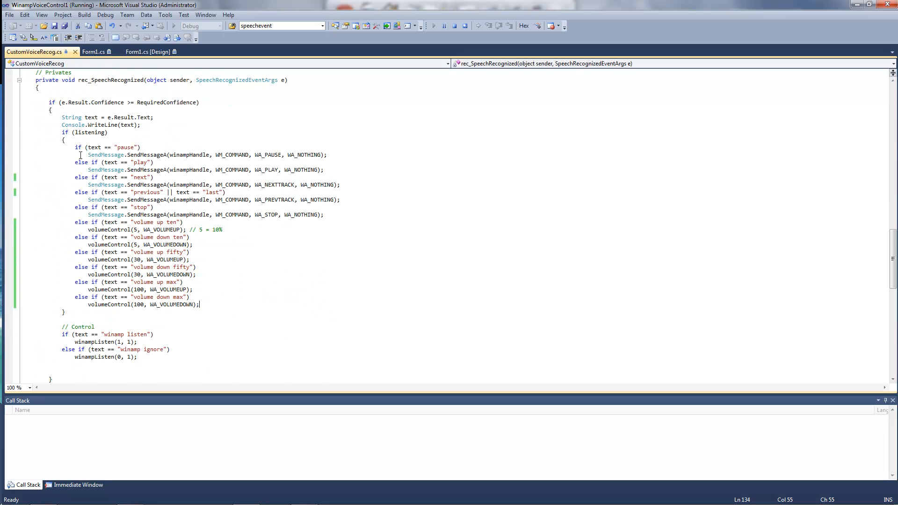
{"action": "mouse_move", "coordinate": [140, 147]}
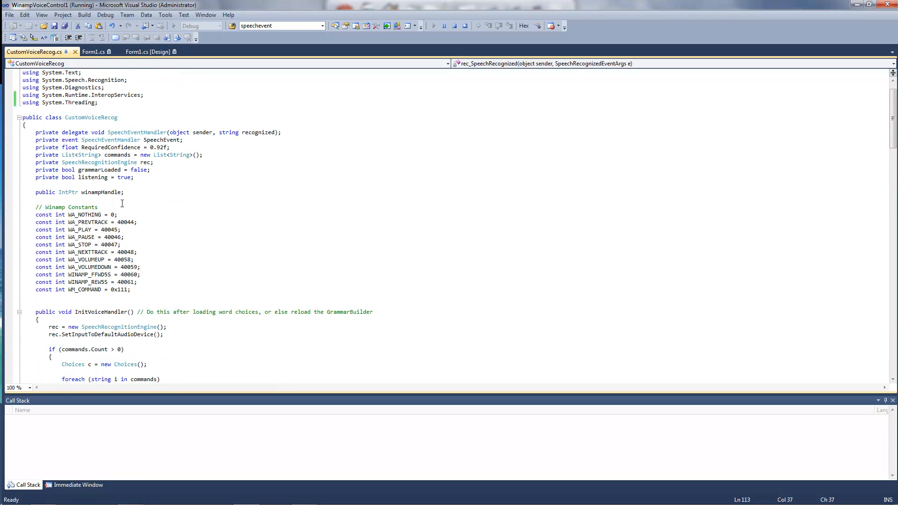
{"action": "scroll", "scroll_direction": "down", "scroll_amount": 3}
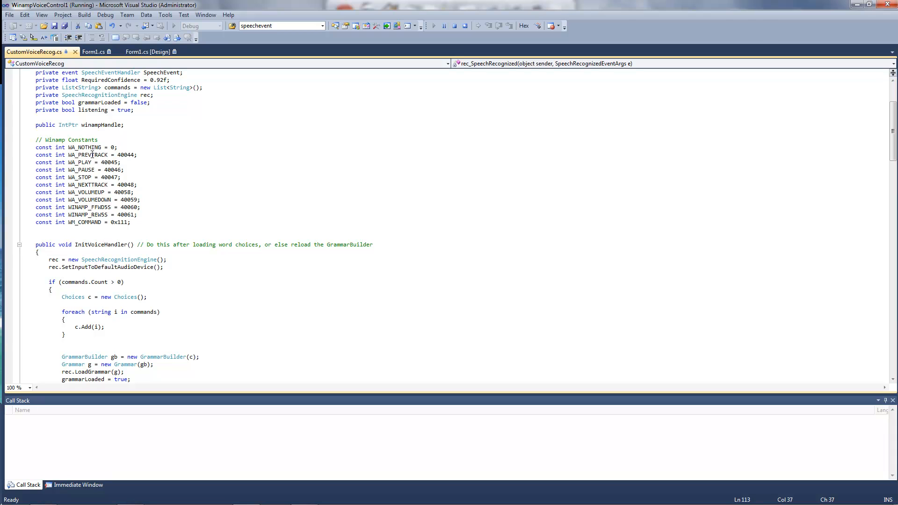
{"action": "mouse_move", "coordinate": [93, 197]}
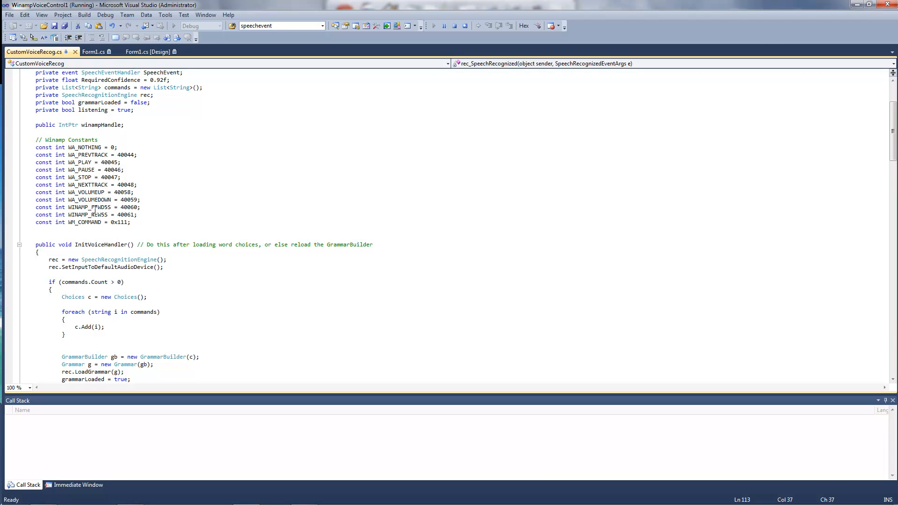
{"action": "scroll", "scroll_direction": "down", "scroll_amount": 3}
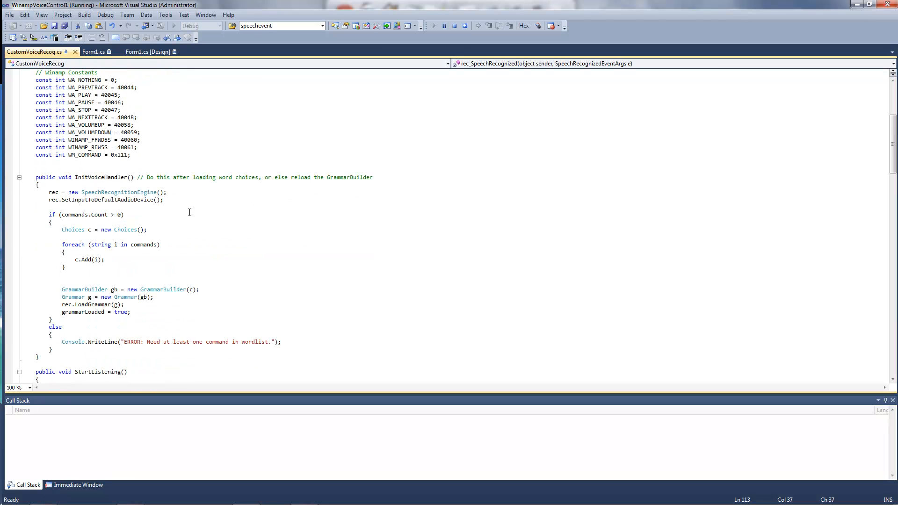
{"action": "mouse_move", "coordinate": [183, 174]}
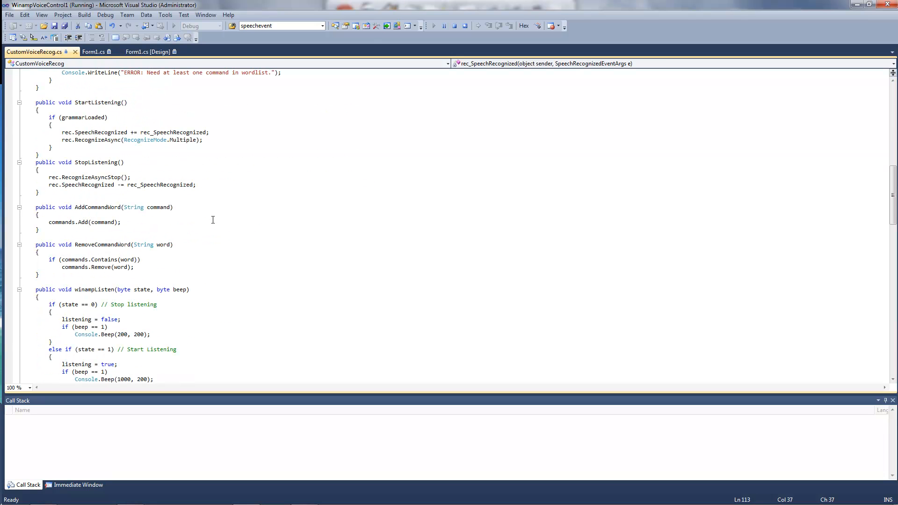
{"action": "scroll", "scroll_direction": "down", "scroll_amount": 3}
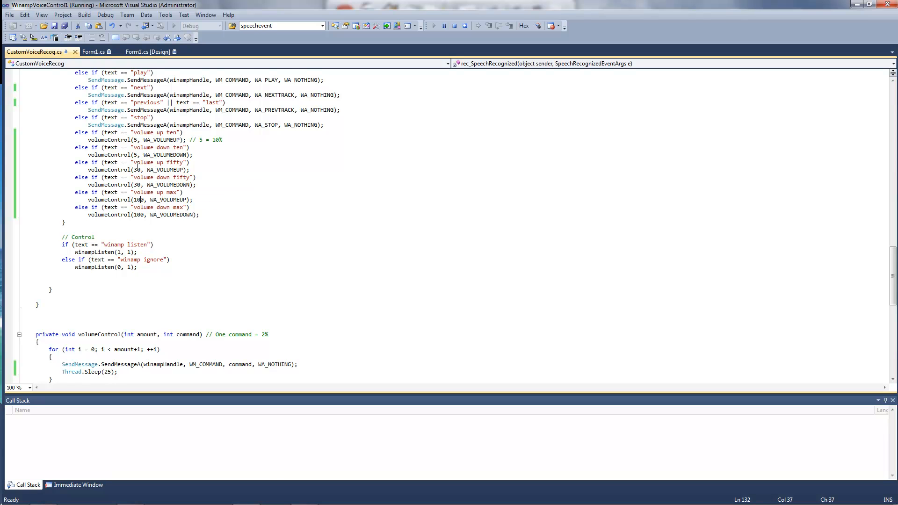
Review volumeControl's command parameter, then reach the StartListening and winampListen methods.
{"action": "scroll", "scroll_direction": "down", "scroll_amount": 3}
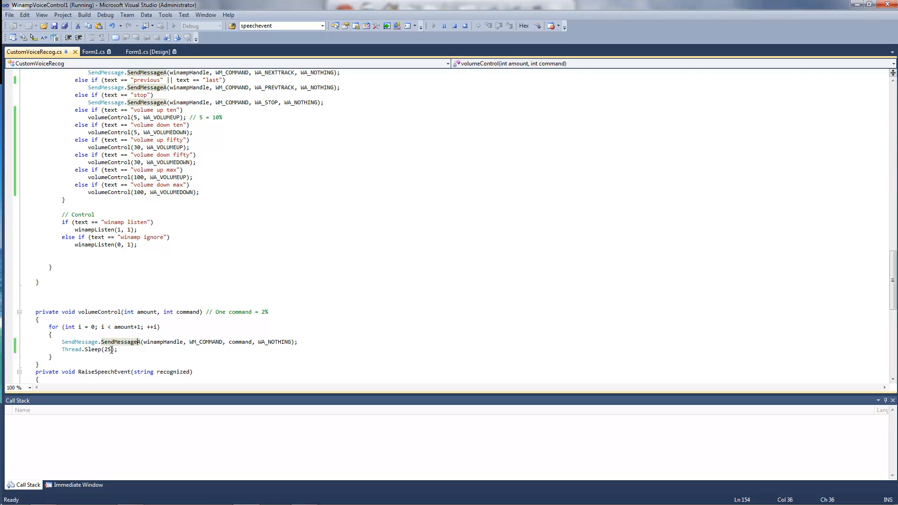
{"action": "mouse_move", "coordinate": [108, 349]}
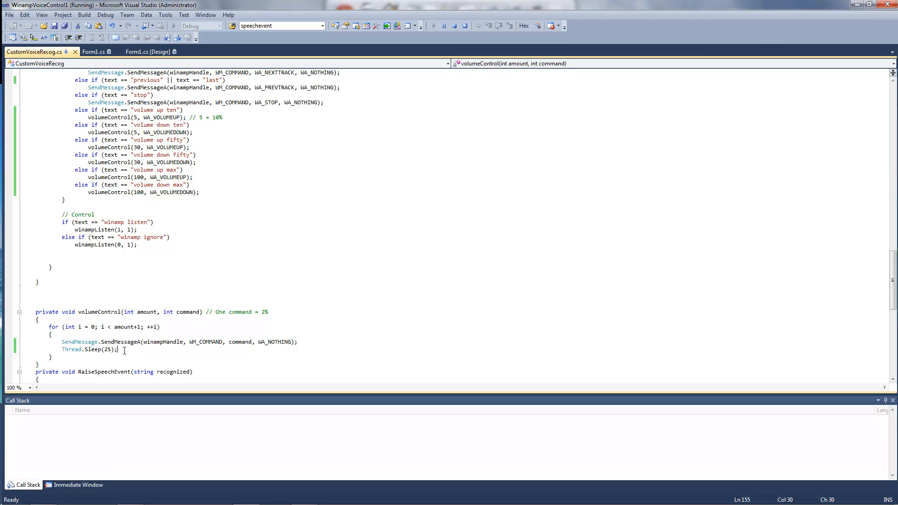
{"action": "mouse_move", "coordinate": [162, 349]}
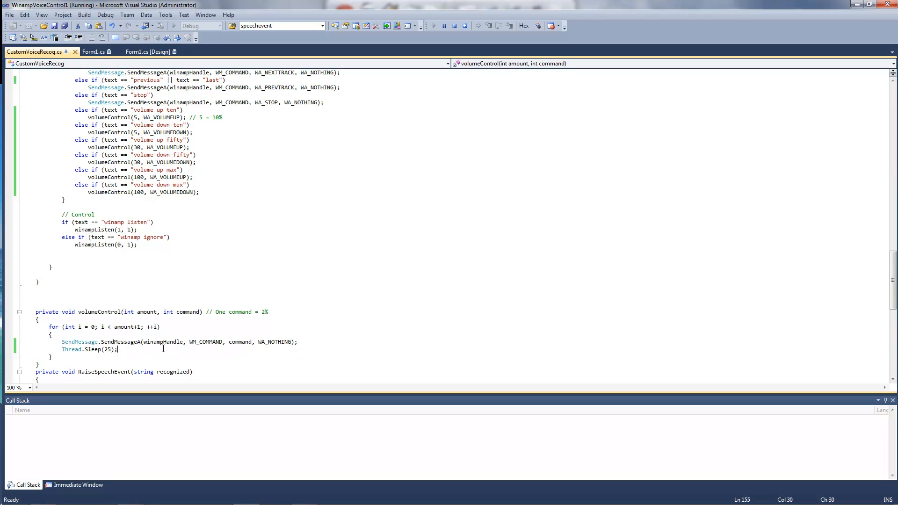
{"action": "left_click", "coordinate": [111, 341]}
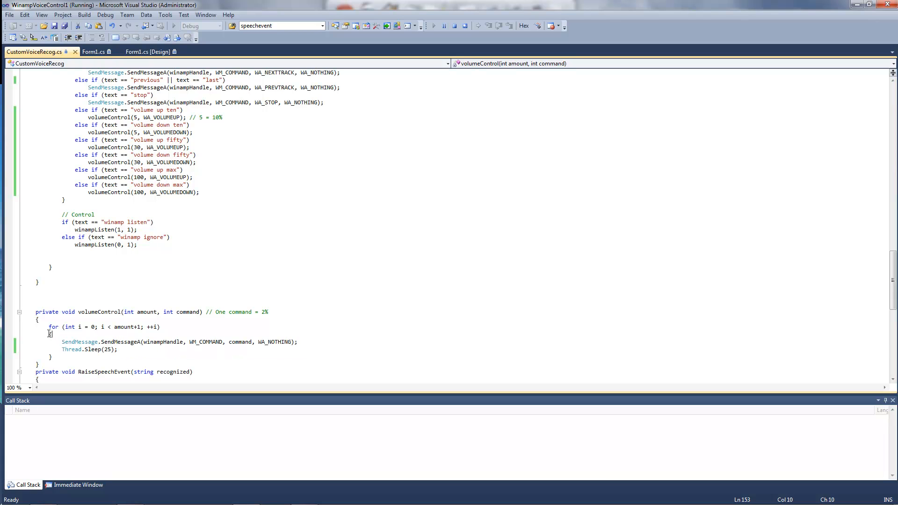
{"action": "left_click", "coordinate": [118, 349]}
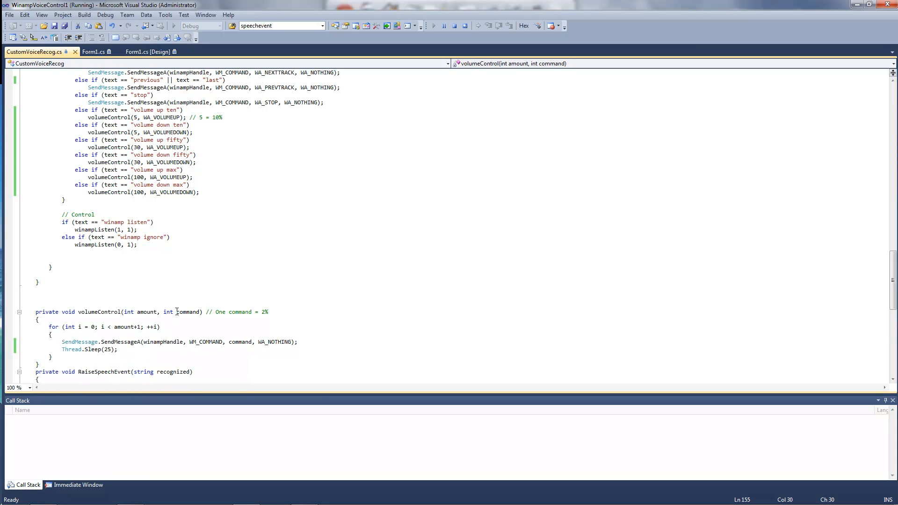
{"action": "mouse_move", "coordinate": [177, 311]}
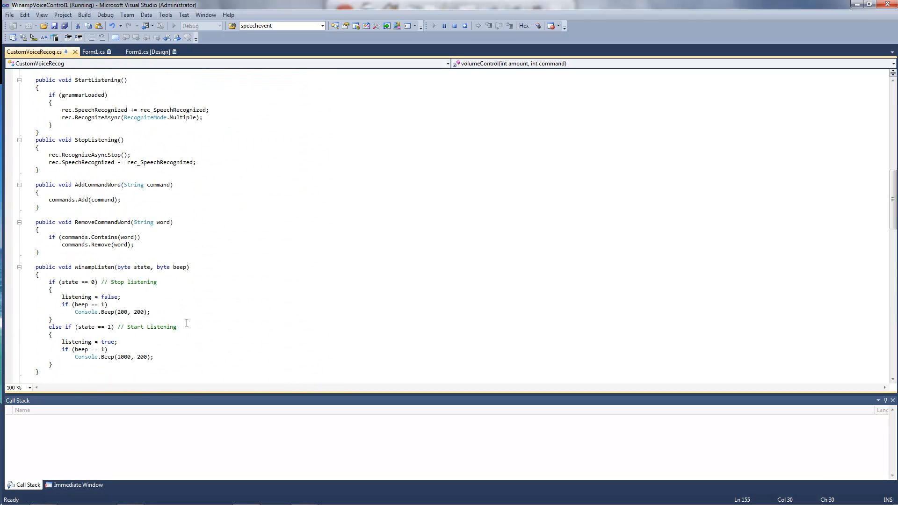
Show Form1.cs code: Form1_Load, the listening button handlers calling winampListen, and the constructor.
{"action": "scroll", "scroll_direction": "down", "scroll_amount": 3}
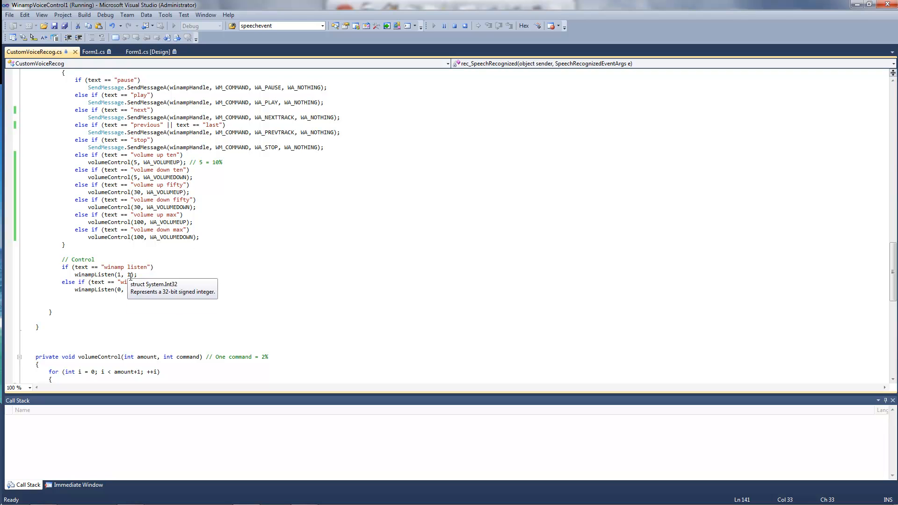
{"action": "mouse_move", "coordinate": [213, 269]}
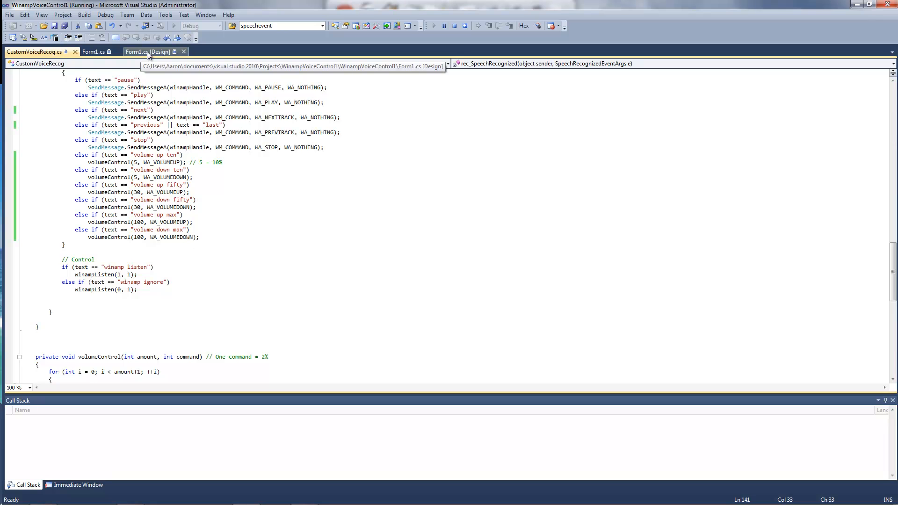
{"action": "left_click", "coordinate": [95, 51]}
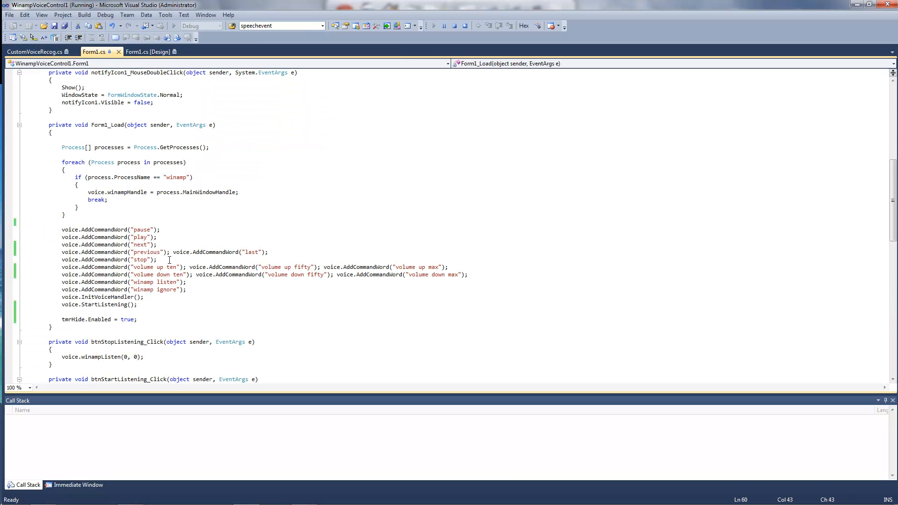
{"action": "scroll", "scroll_direction": "down", "scroll_amount": 3}
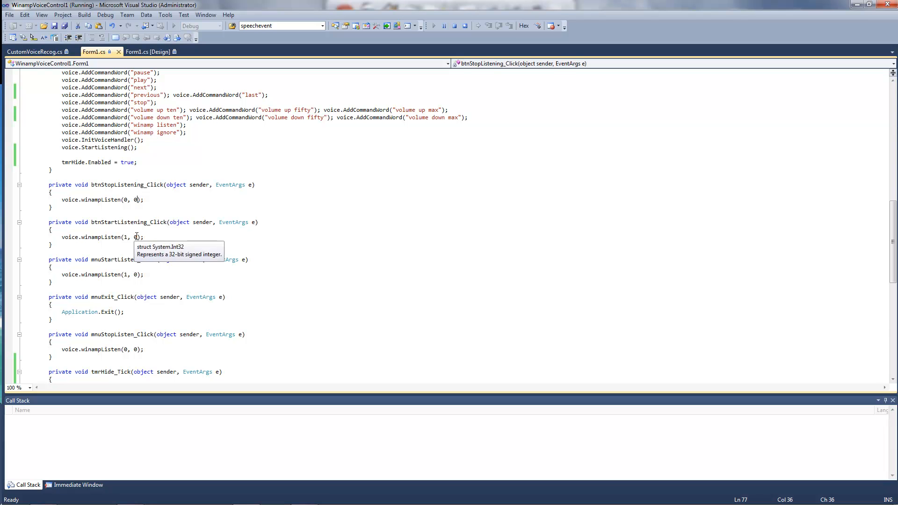
{"action": "mouse_move", "coordinate": [165, 254]}
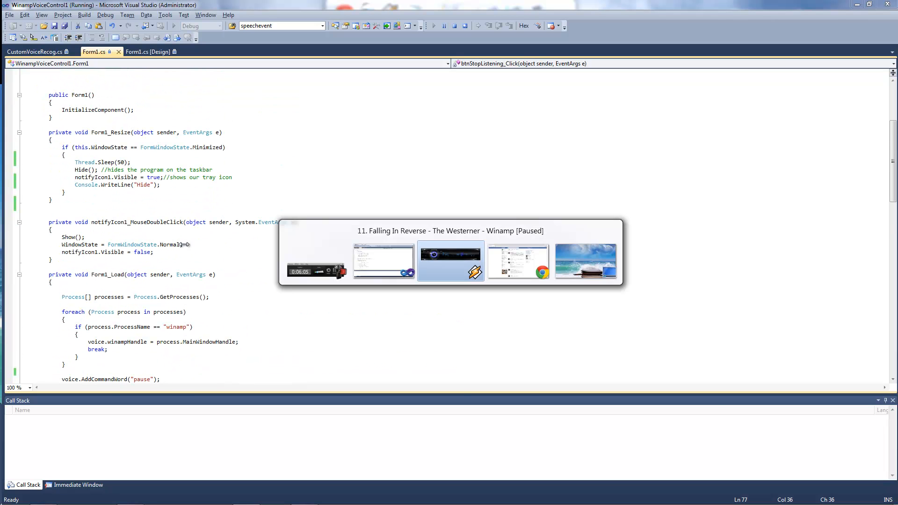
Bring the paused Winamp player with its media library in front of the Form1 code.
{"action": "left_click", "coordinate": [450, 262]}
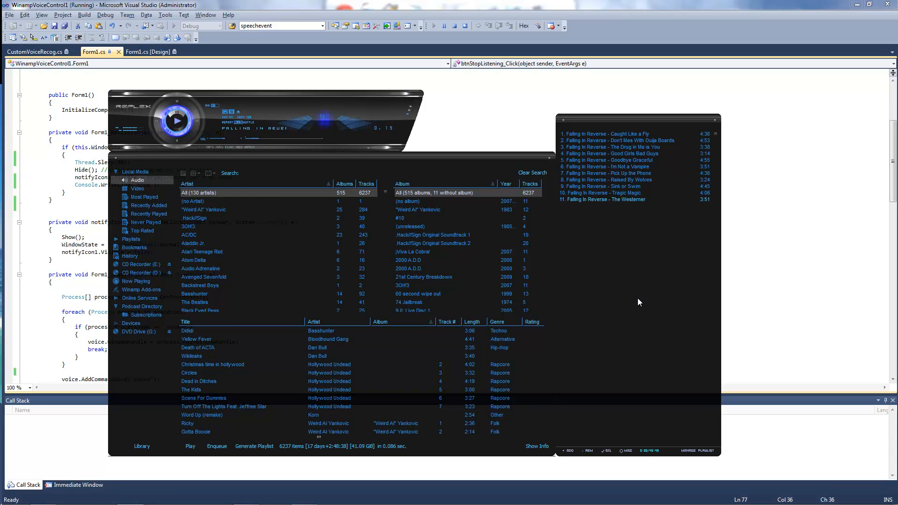
Return to the Form1 design view and stop debugging the running voice controller.
{"action": "left_click", "coordinate": [148, 51]}
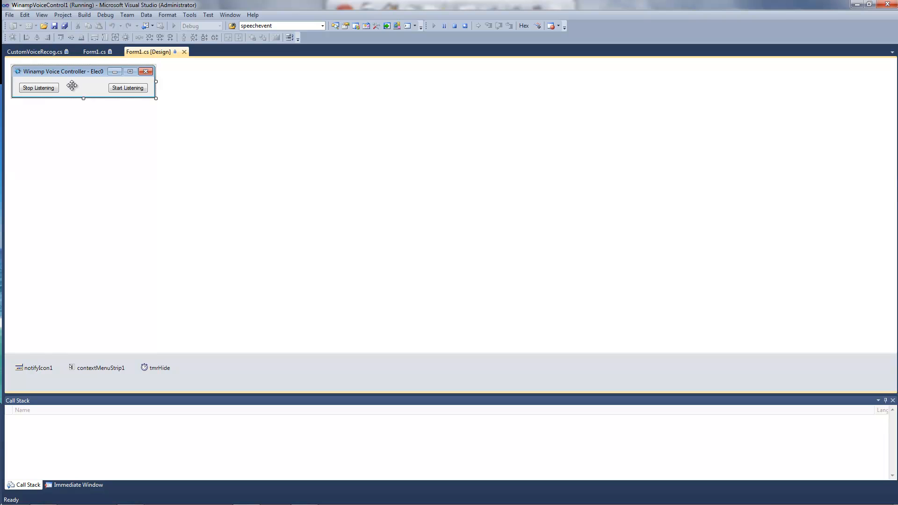
{"action": "mouse_move", "coordinate": [80, 382]}
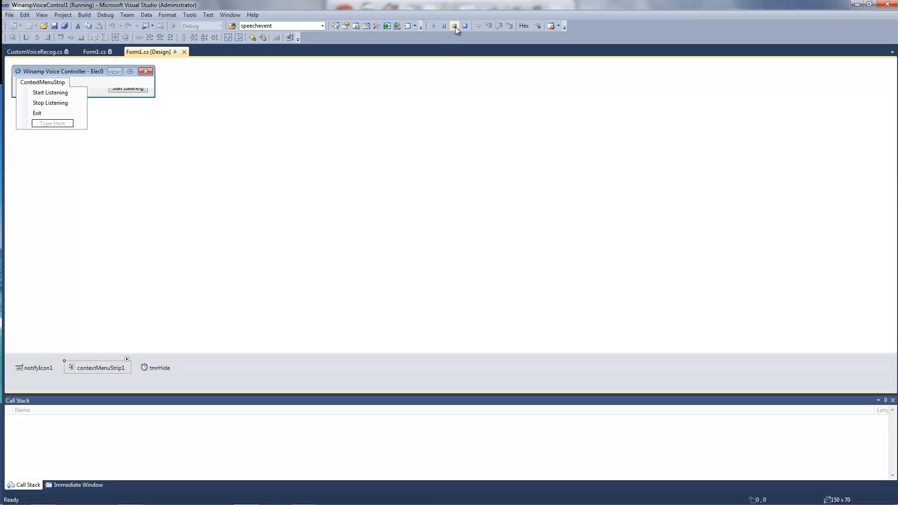
{"action": "left_click", "coordinate": [456, 26]}
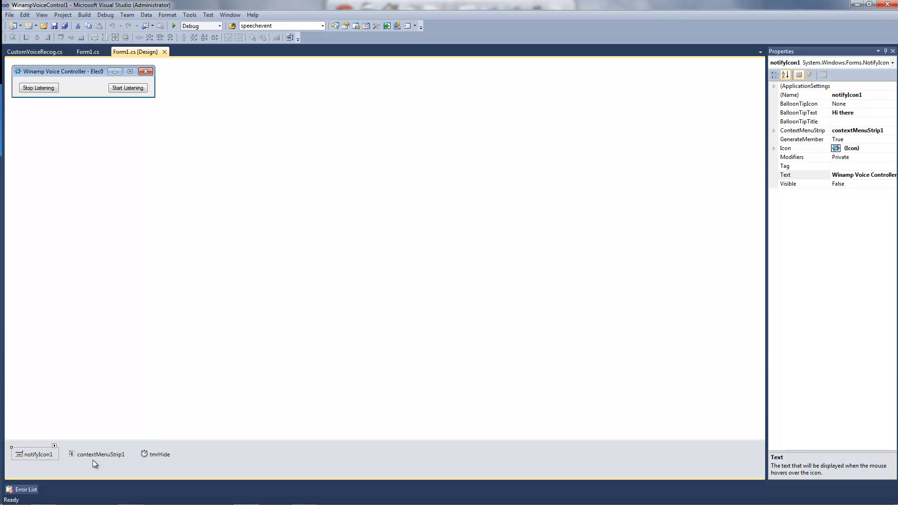
Inspect the contextMenuStrip1 and tmrHide timer components' properties in the component tray.
{"action": "left_click", "coordinate": [101, 455]}
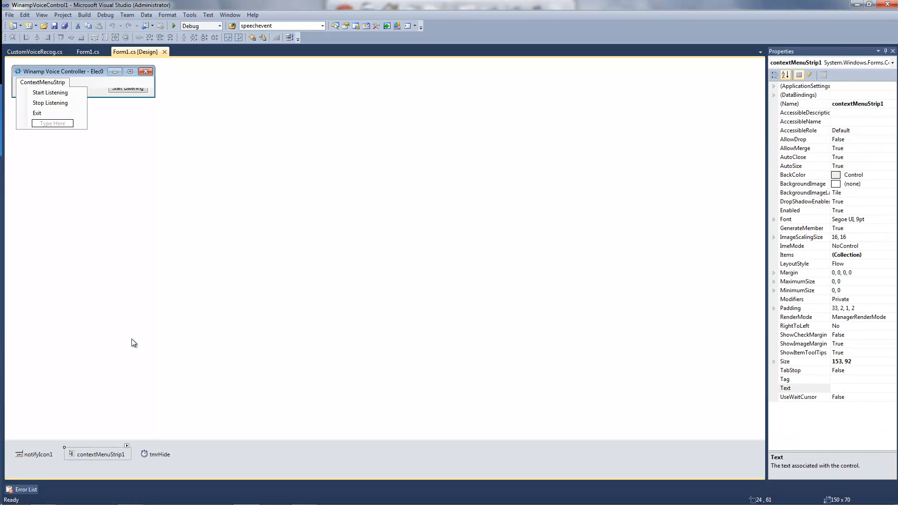
{"action": "left_click", "coordinate": [160, 454]}
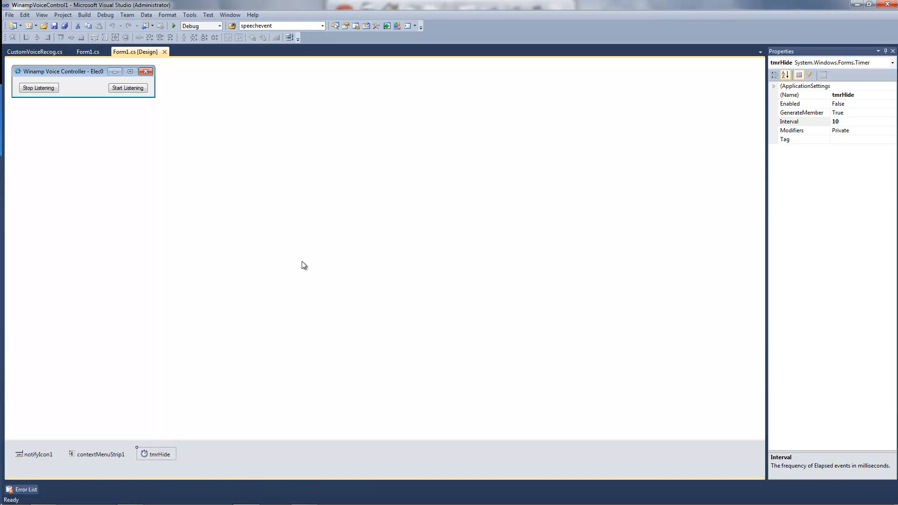
{"action": "mouse_move", "coordinate": [192, 190]}
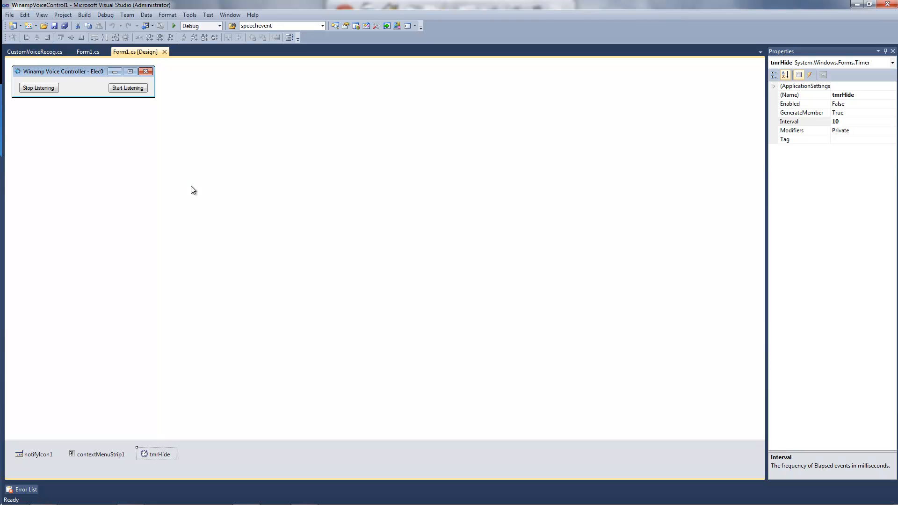
{"action": "mouse_move", "coordinate": [214, 178]}
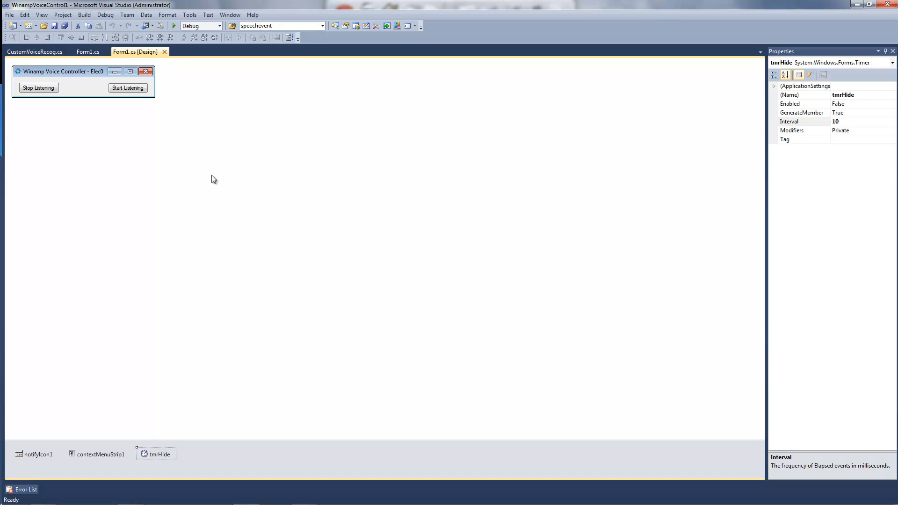